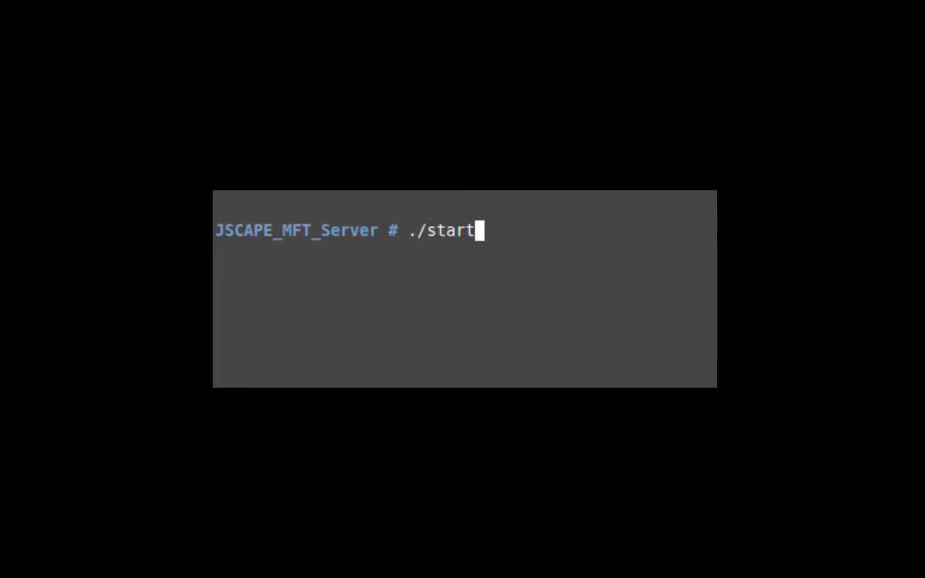
Intro glimpse: files selected in the web client and an email started with recipient and '-john' signature
type("_service")
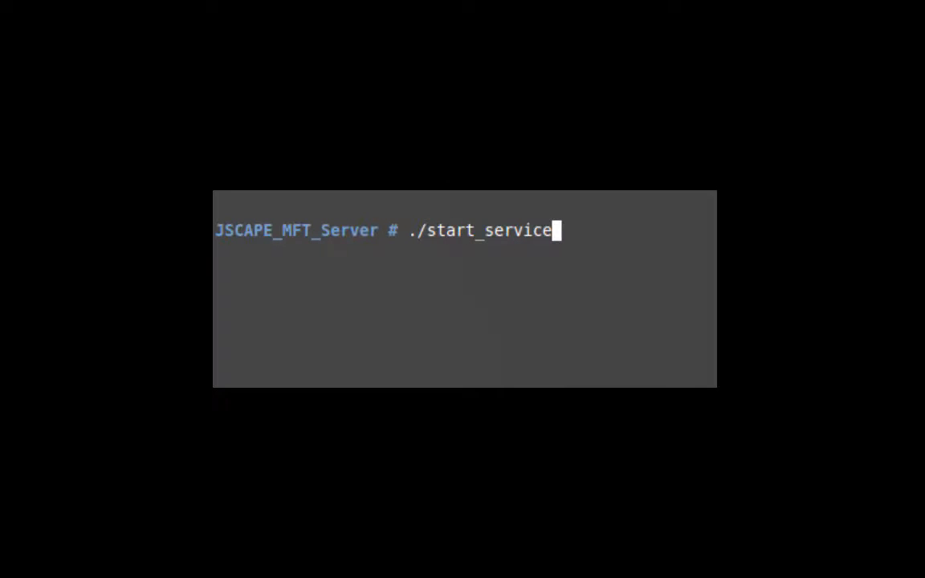
type(".sh")
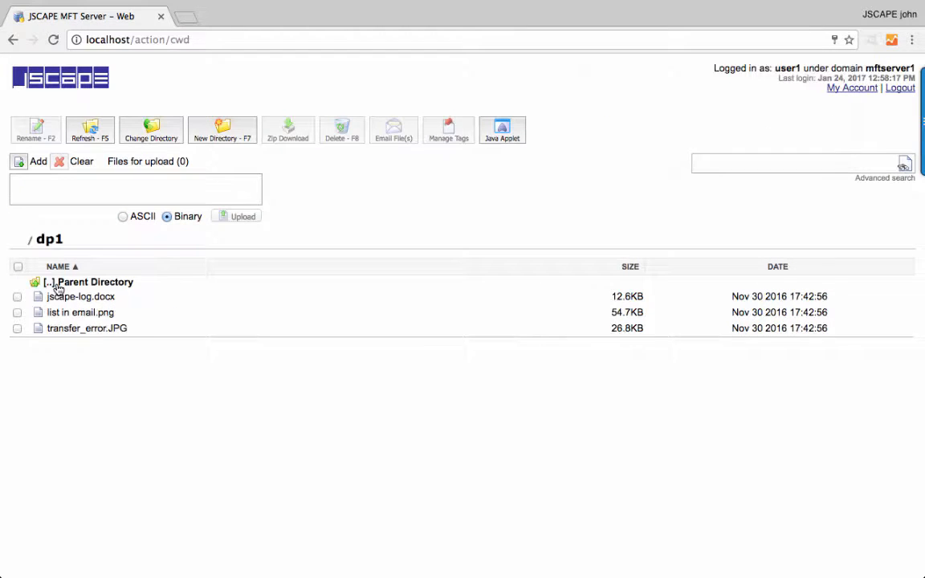
left_click(393, 129)
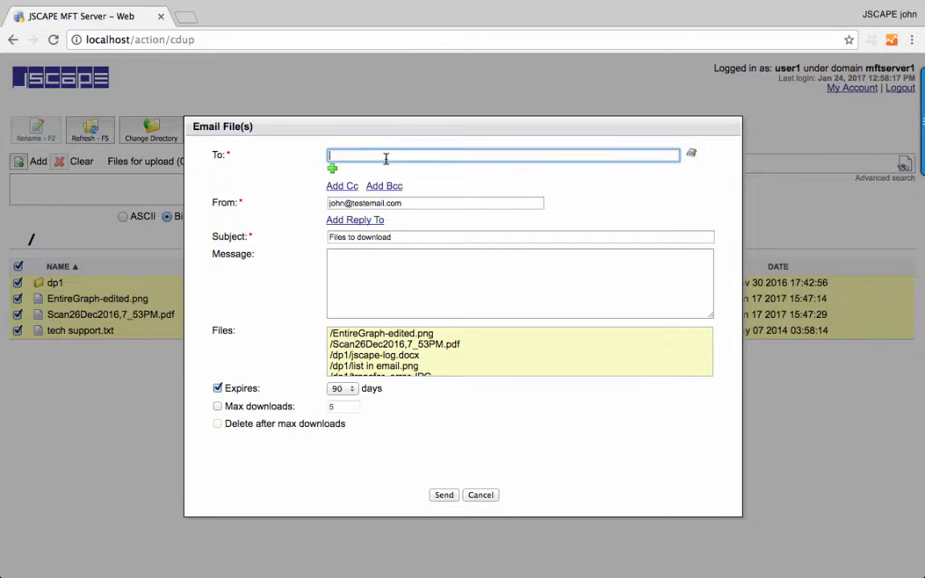
left_click(690, 152)
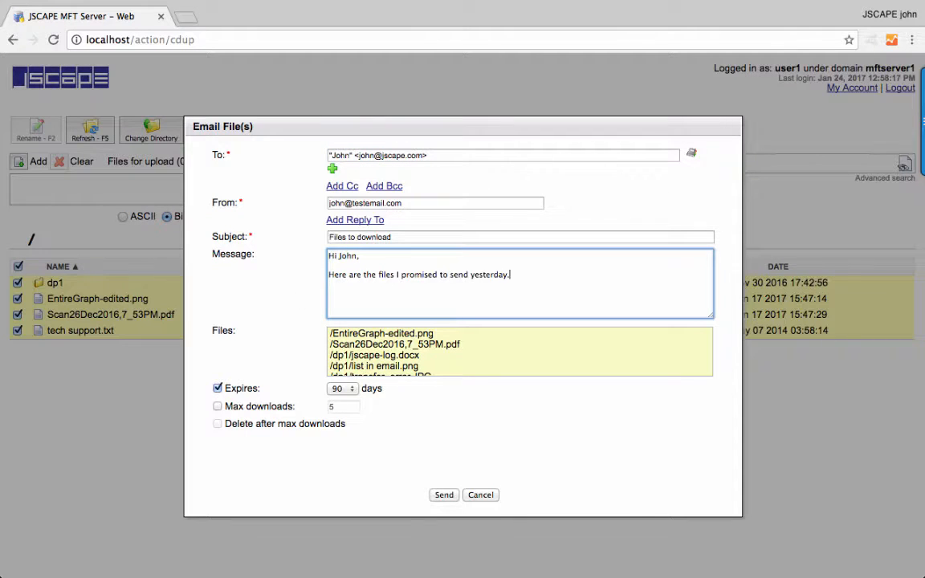
type("-john")
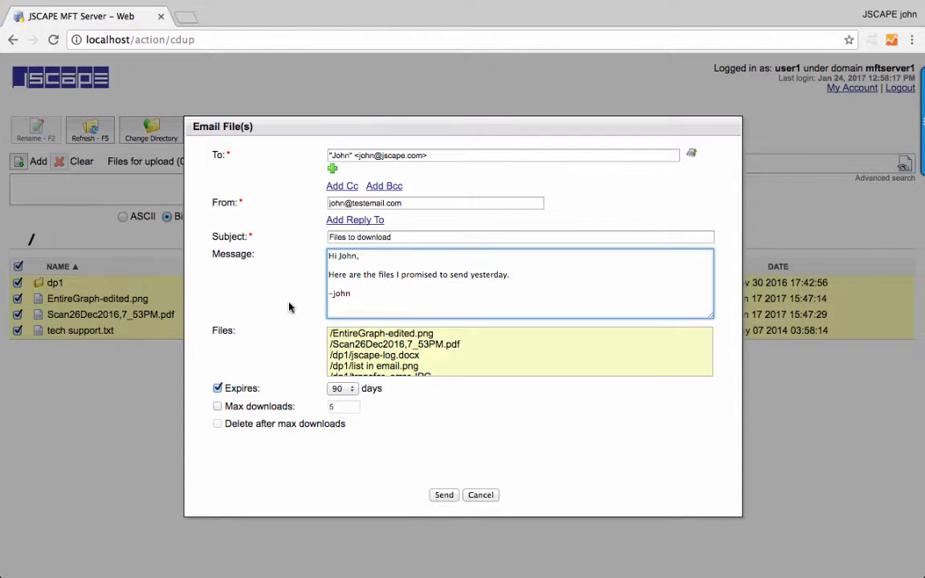
mouse_move(353, 438)
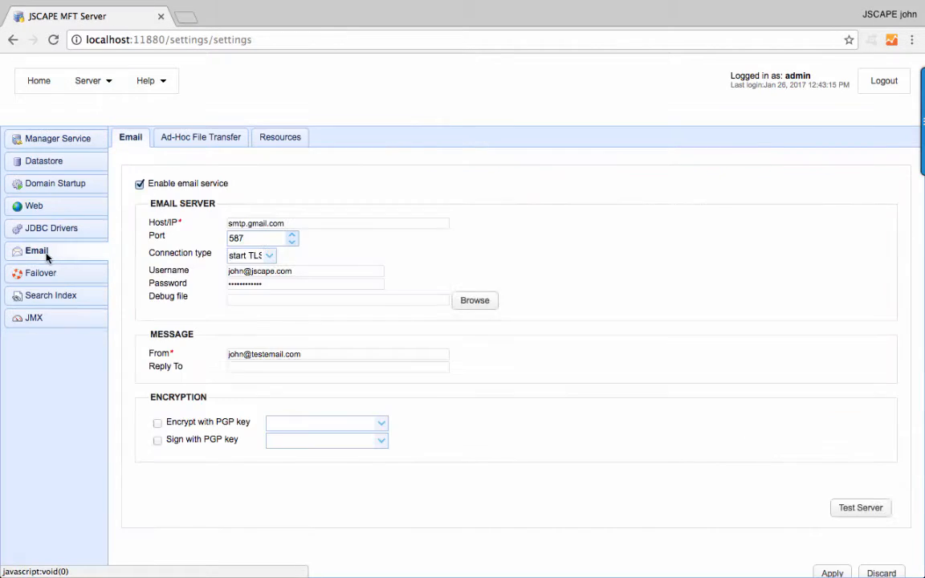
left_click(201, 138)
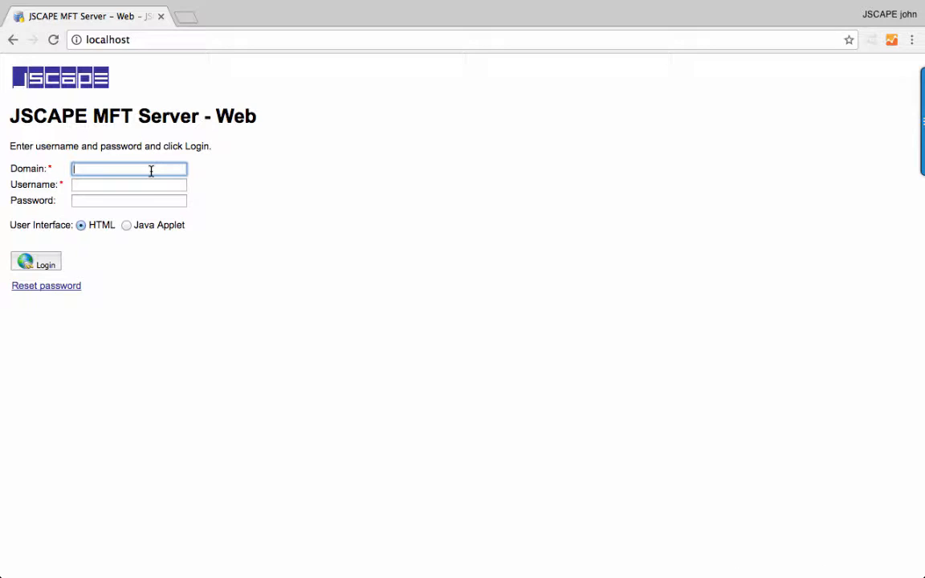
Sign in to domain mftserver1 as user1 and return to the root folder from dp1
type("mftserver1")
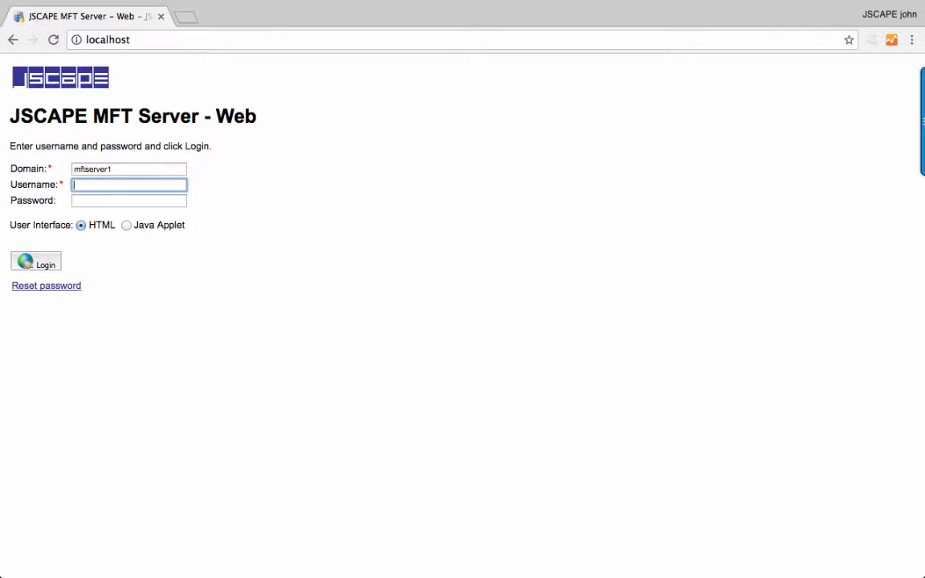
type("user1")
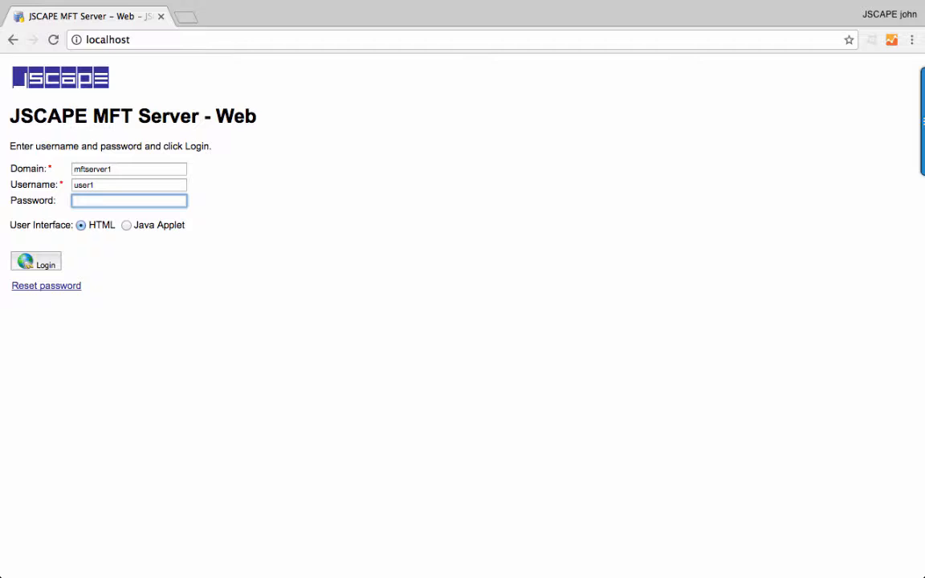
left_click(35, 260)
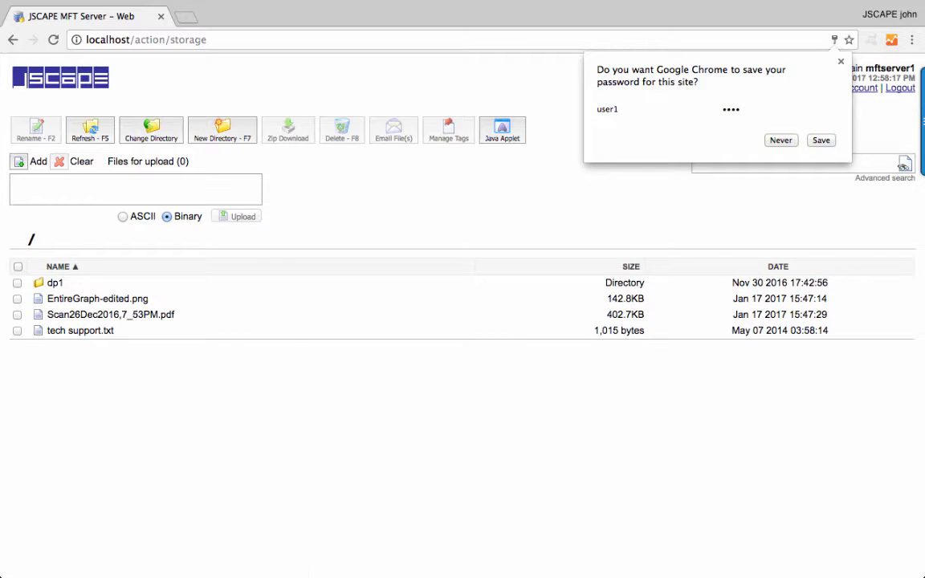
mouse_move(88, 302)
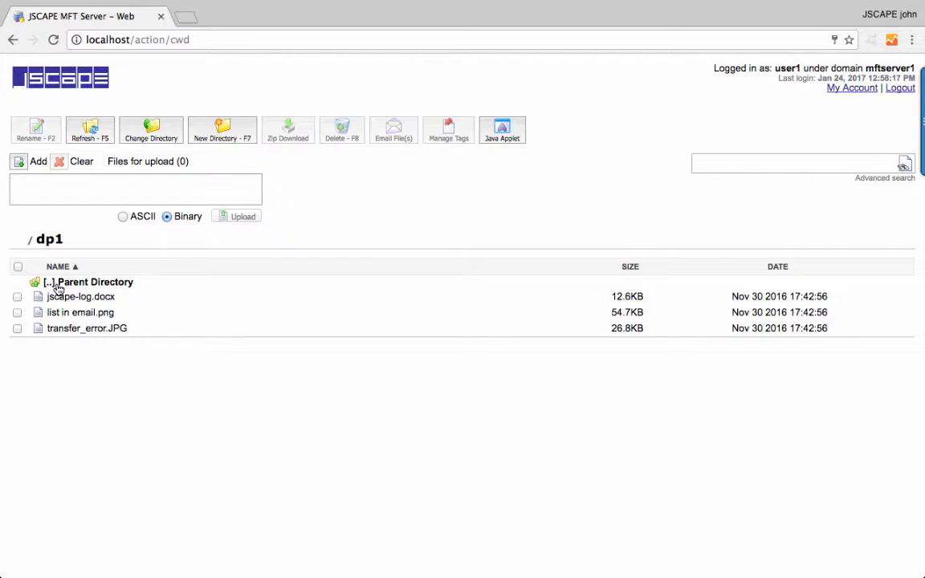
mouse_move(52, 285)
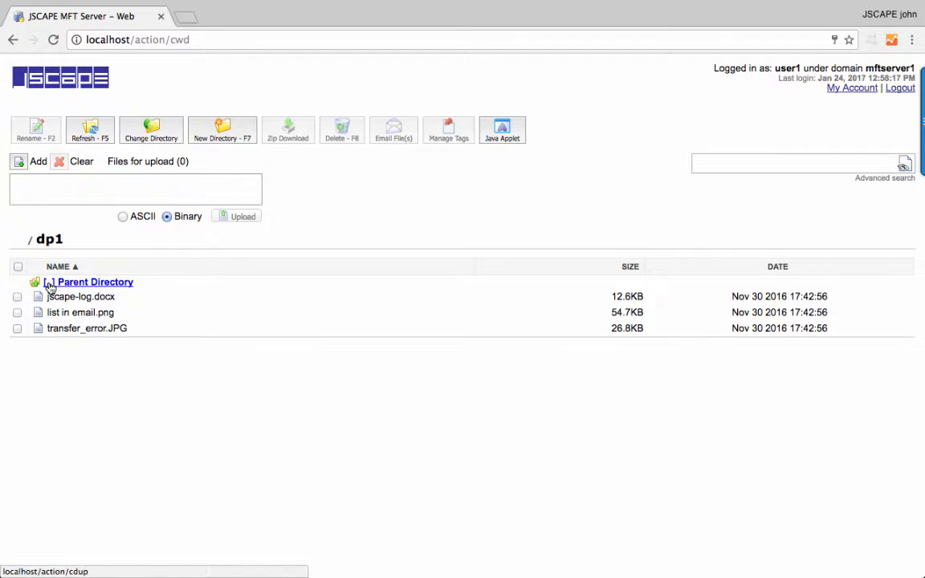
left_click(87, 283)
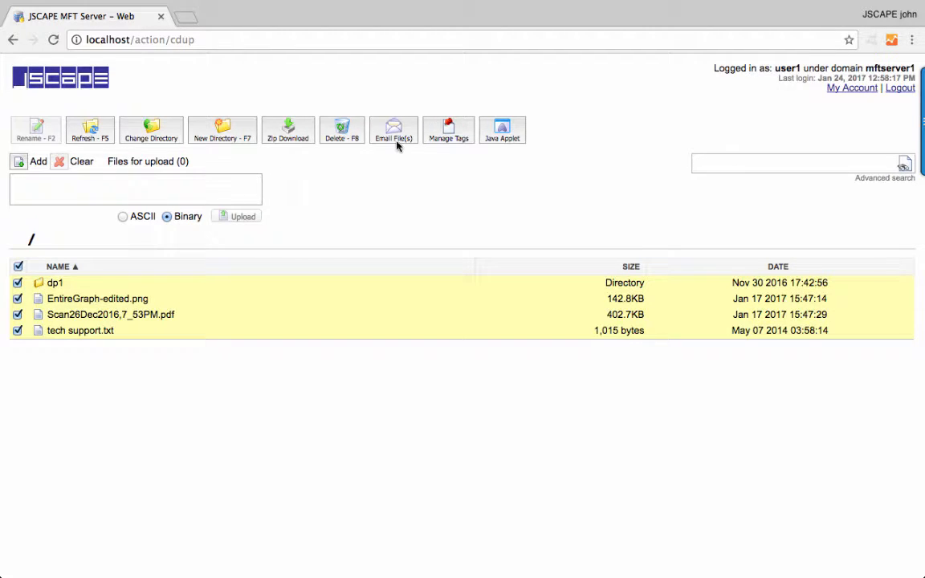
left_click(393, 129)
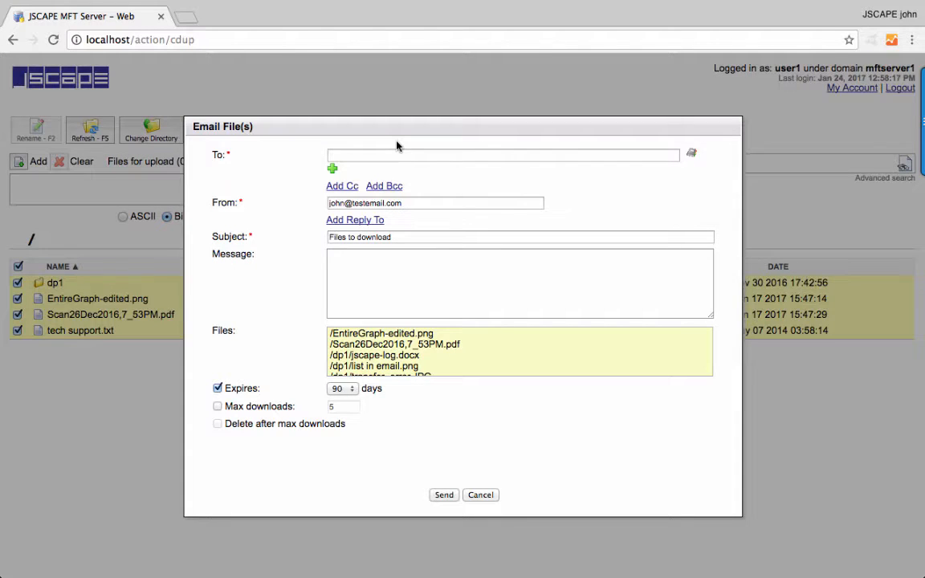
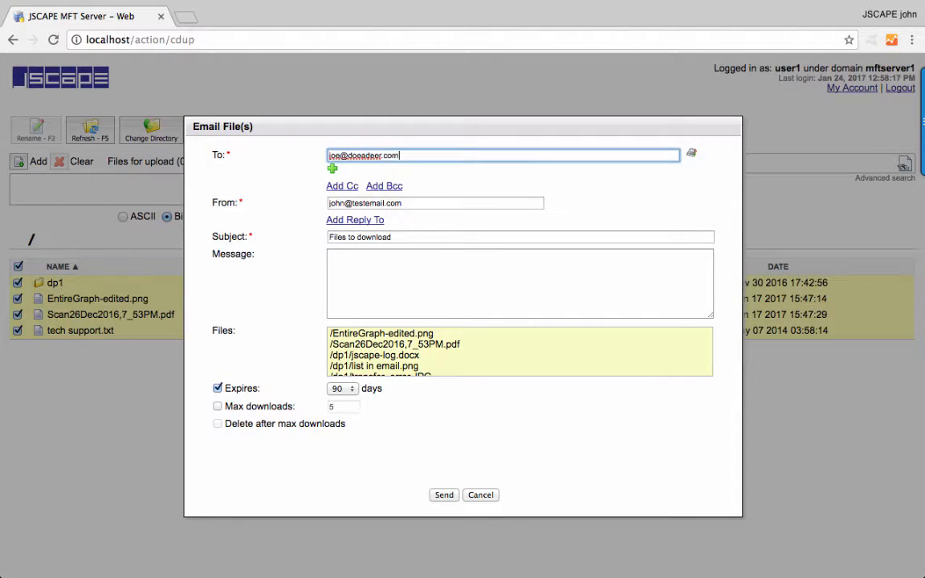
left_click(691, 154)
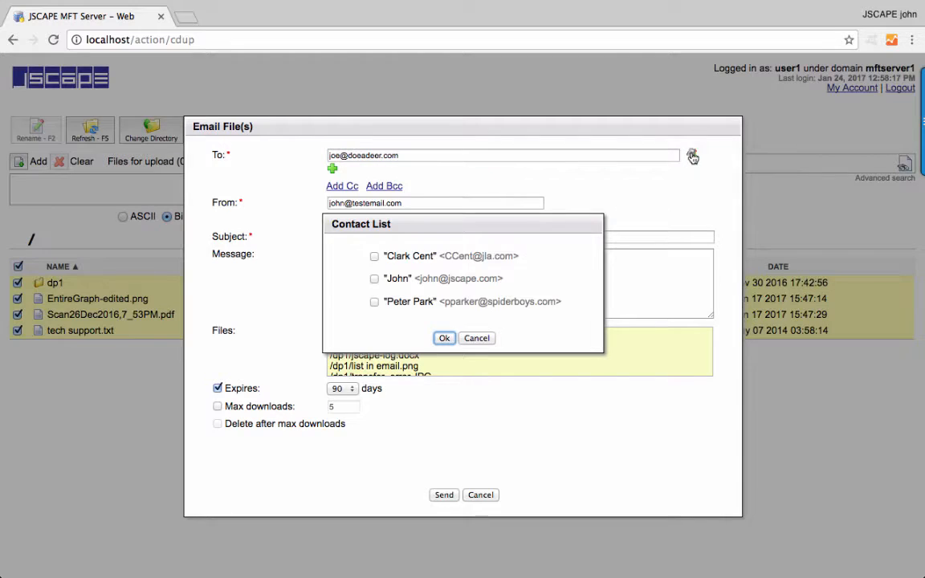
left_click(374, 278)
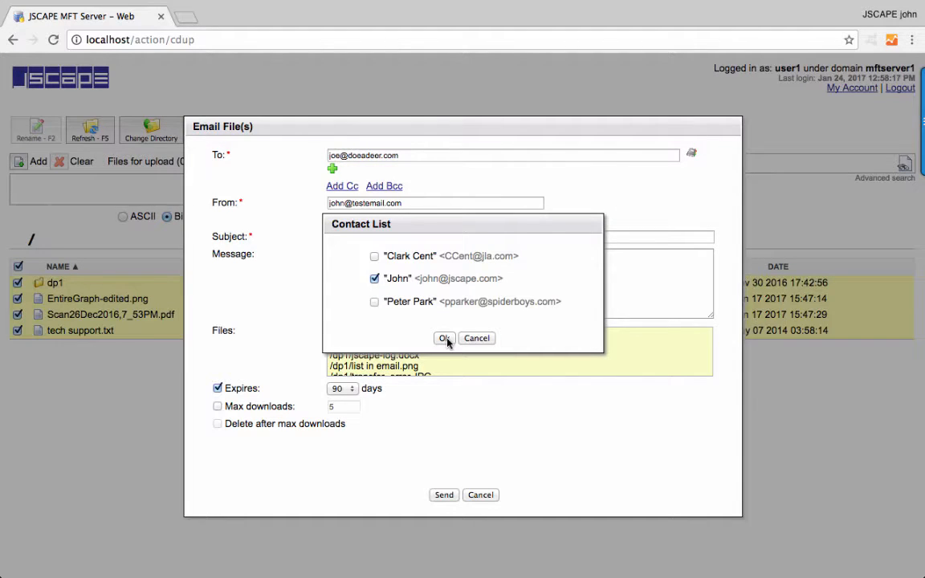
left_click(443, 338)
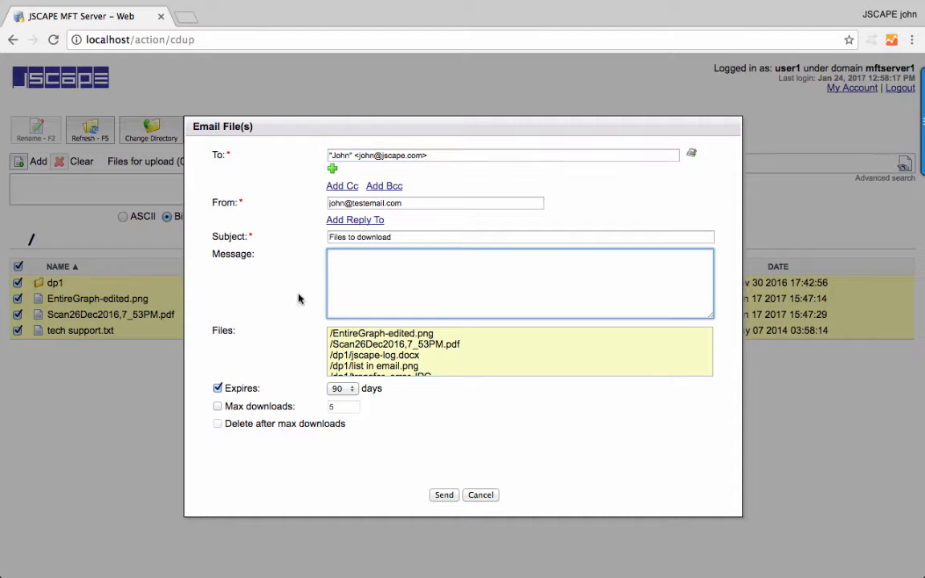
Write the message 'Hi John,' signed '-john' and send it with 90-day expiring download links
type("Hi John,")
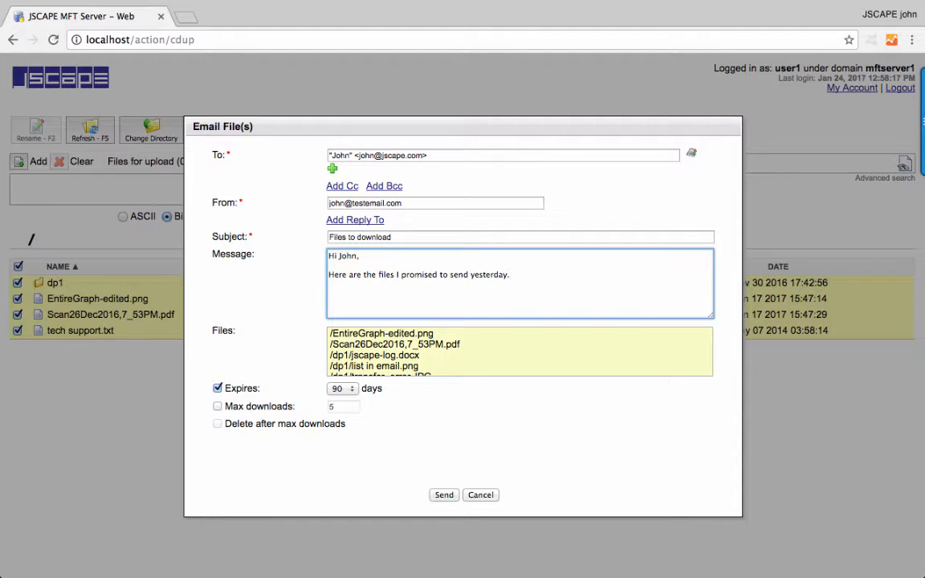
type("-john")
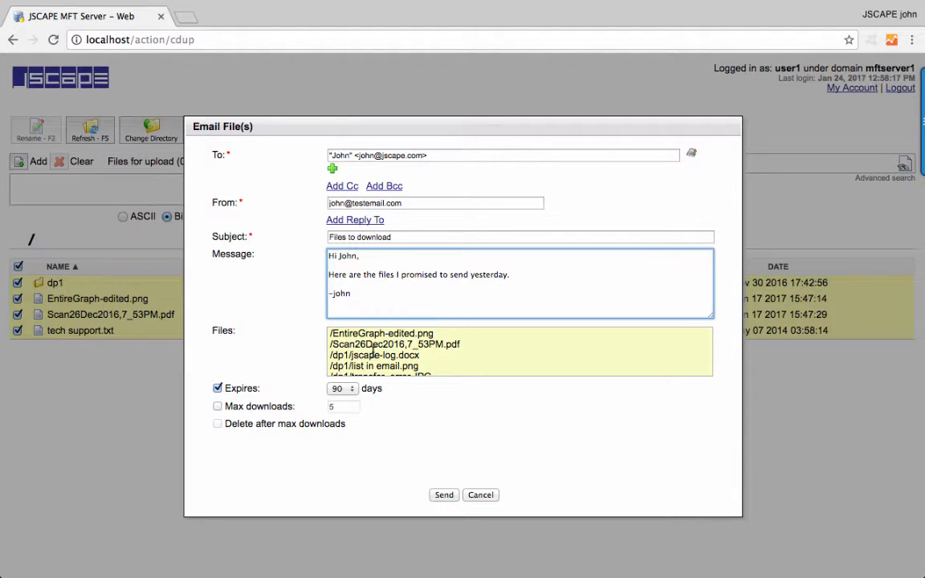
mouse_move(355, 398)
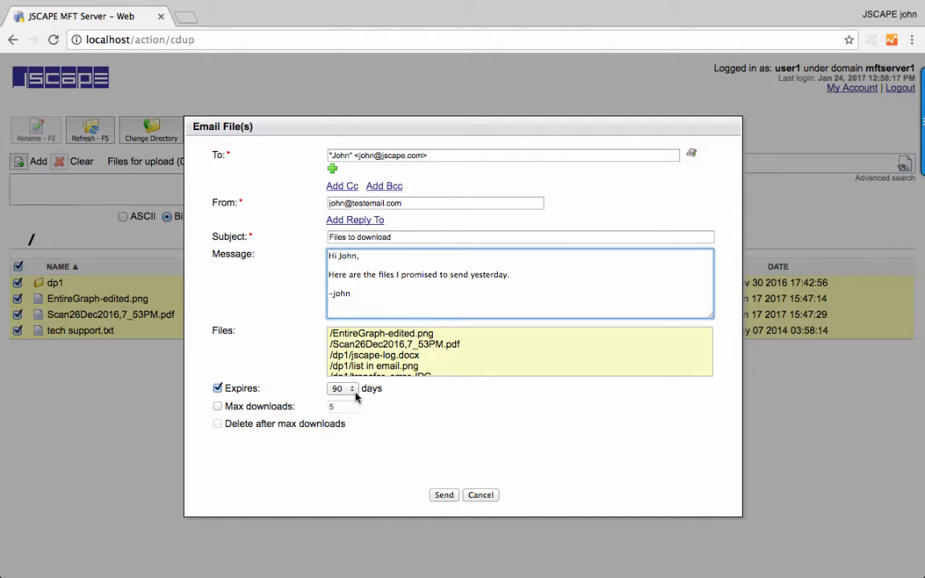
mouse_move(358, 416)
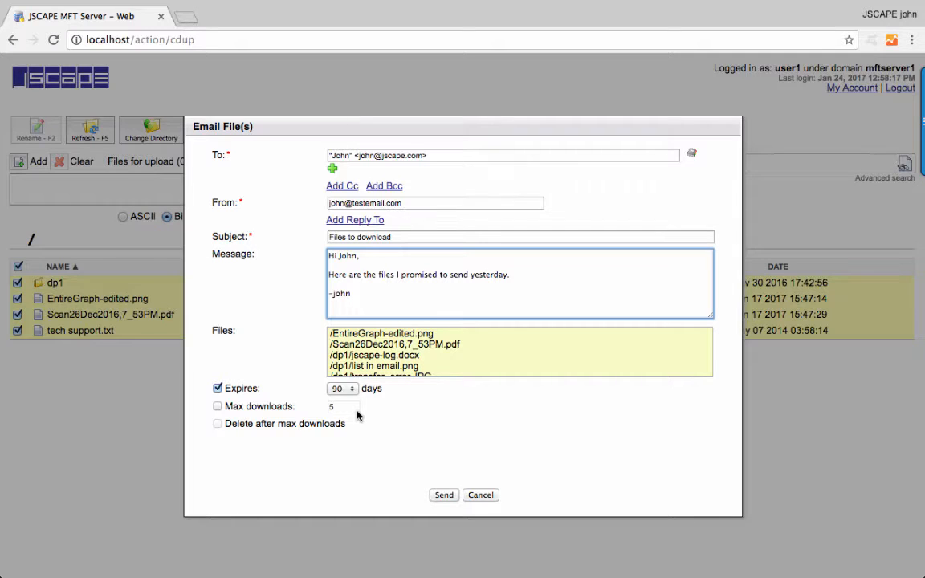
mouse_move(353, 440)
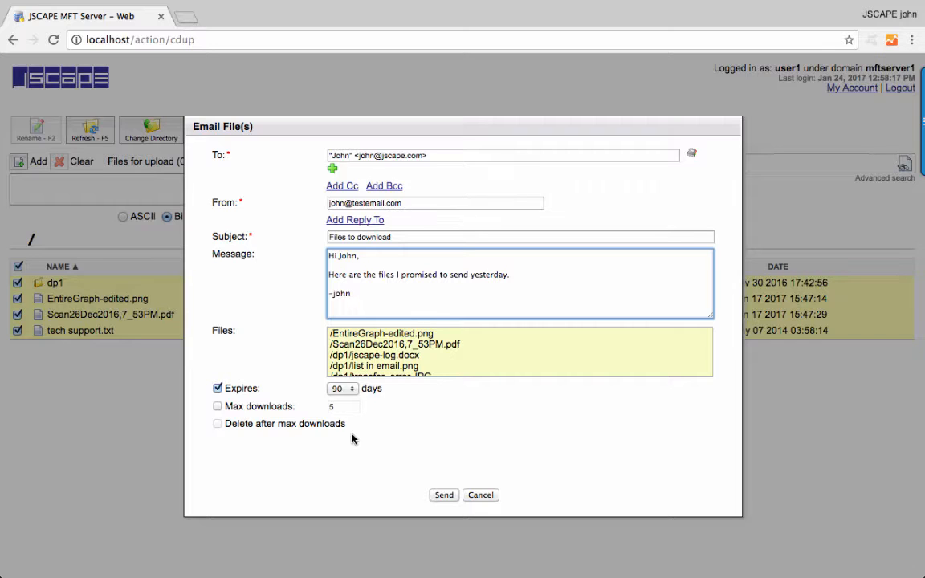
left_click(443, 495)
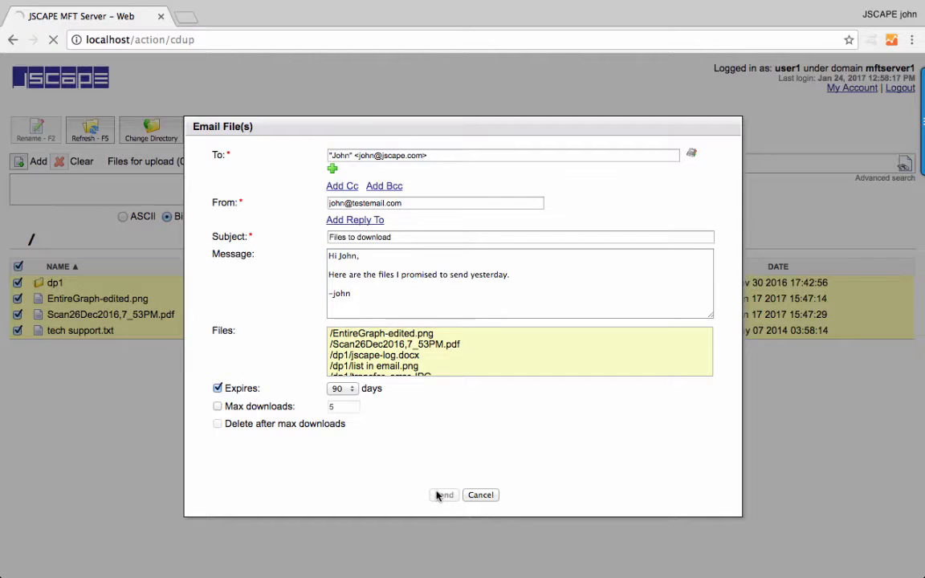
left_click(443, 495)
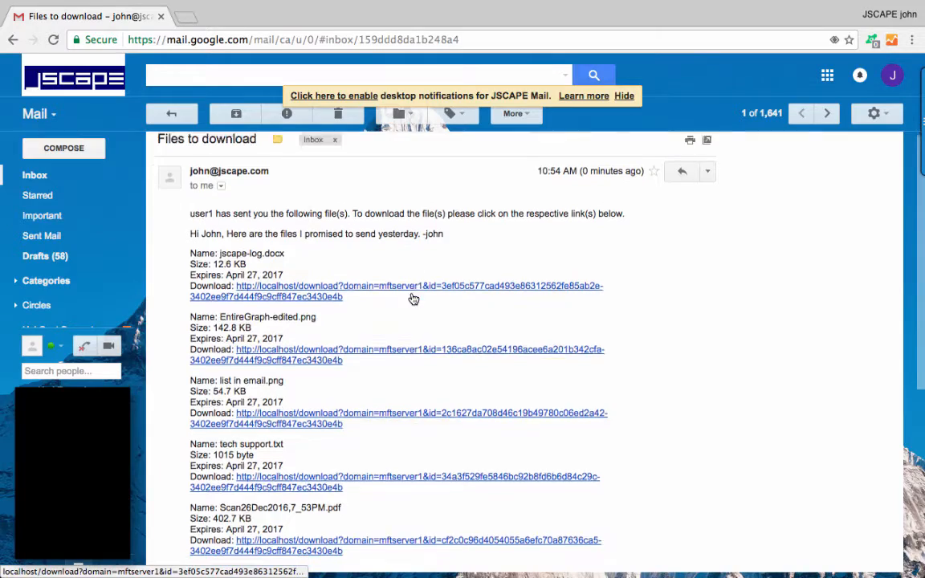
Scroll through the received message's per-file size, expiry and download links
scroll("down", 3)
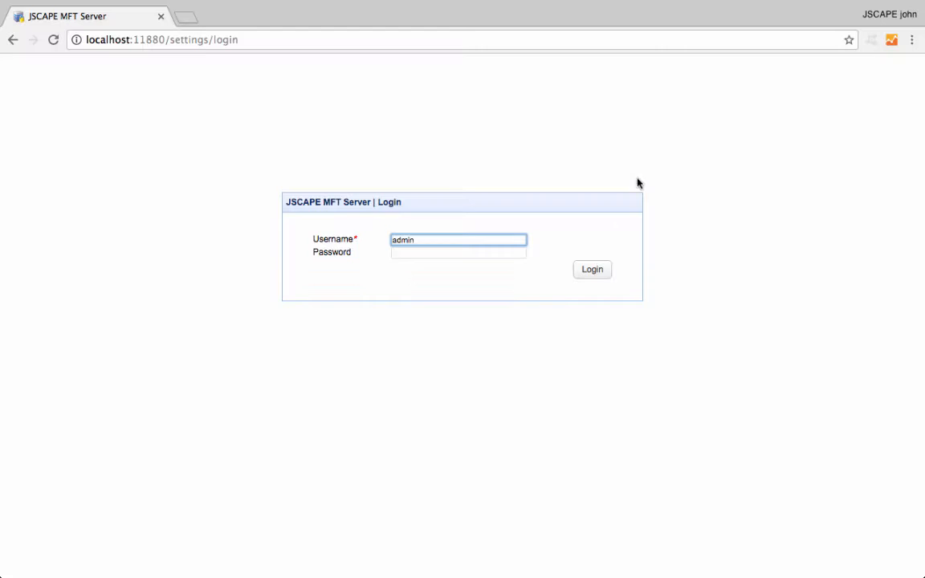
Sign in as admin, open domain mftserver1 and highlight its HTTP/HTTPS service entry
left_click(457, 252)
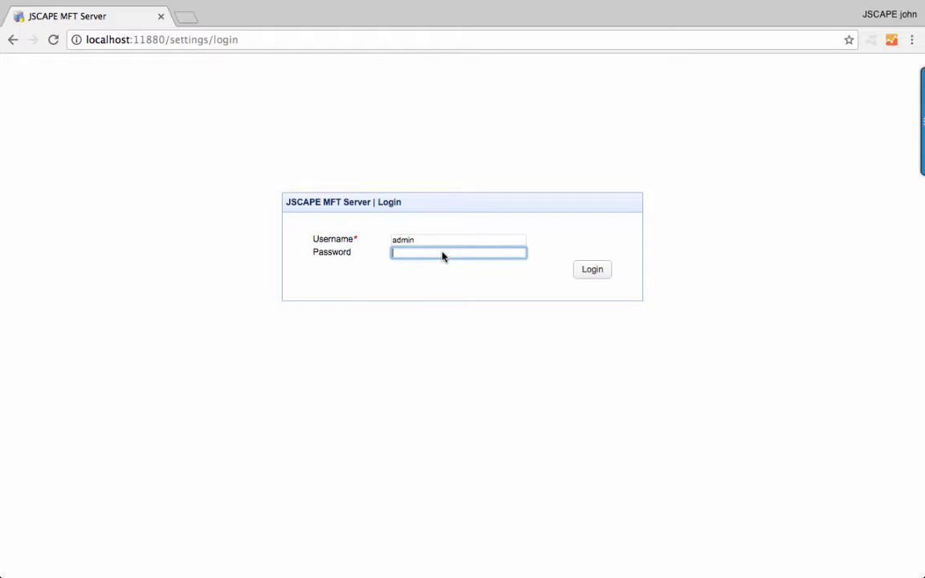
left_click(591, 270)
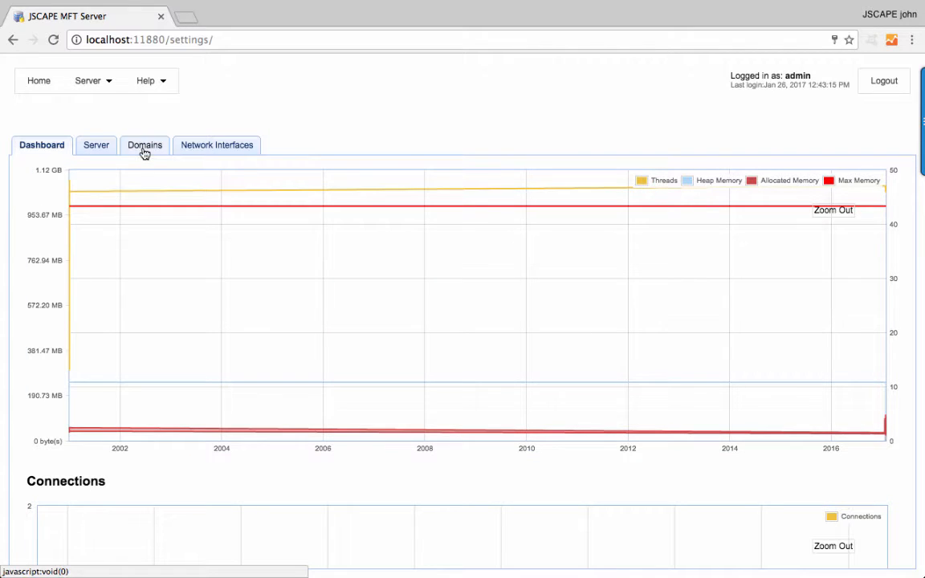
left_click(144, 145)
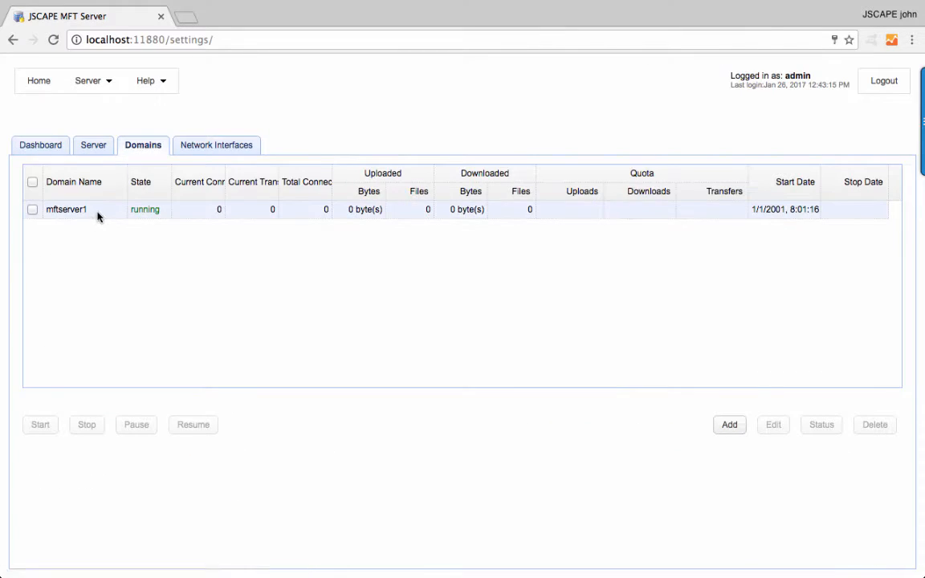
double_click(66, 208)
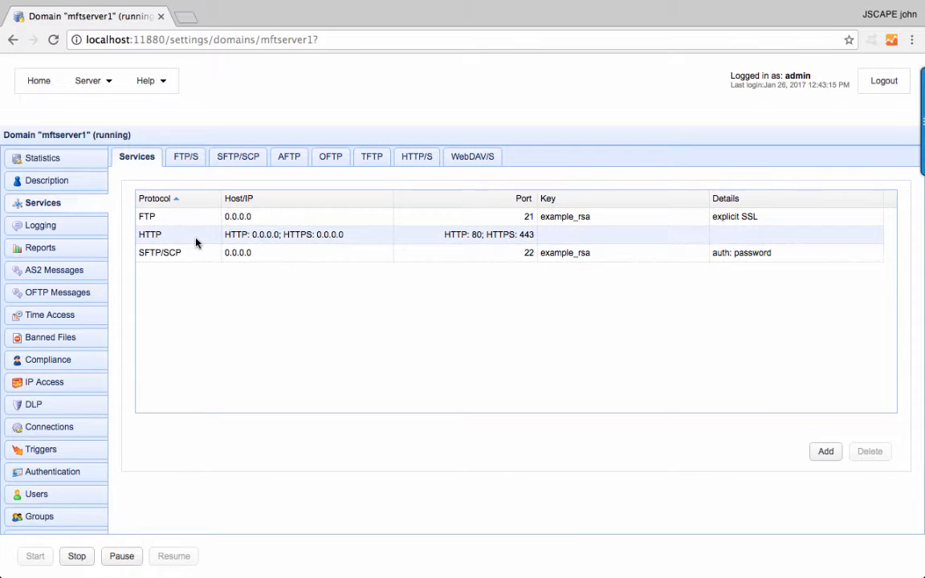
left_click(196, 235)
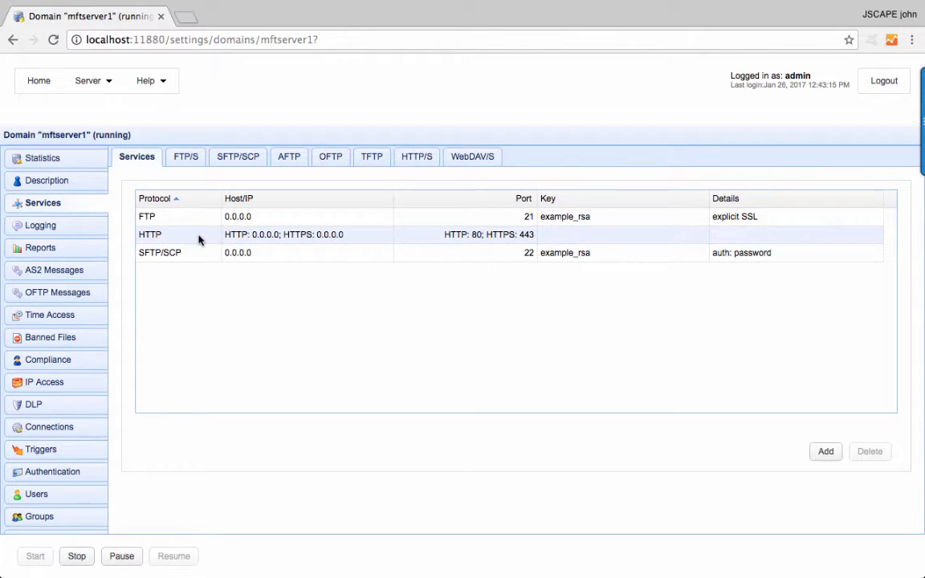
Bring up Server > Settings and show the Email service configuration
left_click(90, 80)
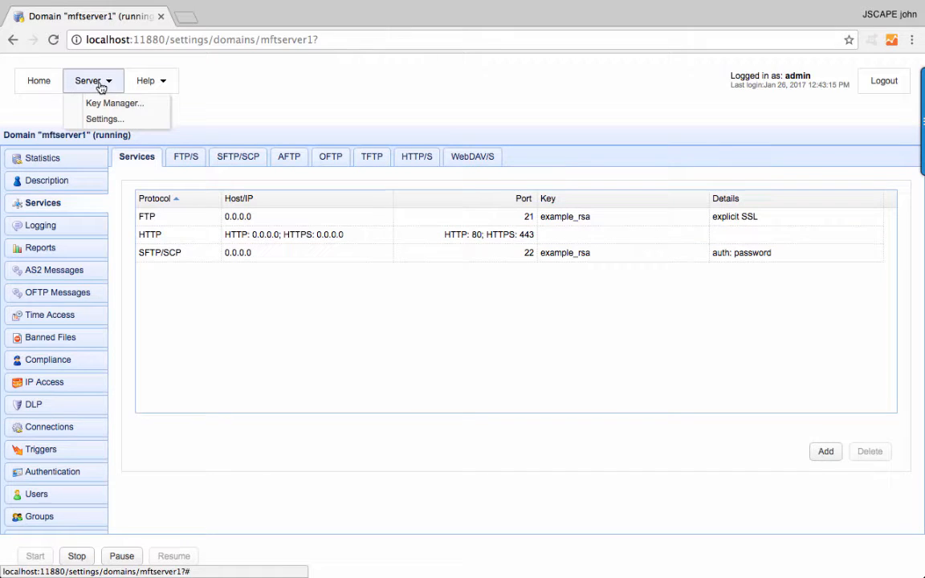
left_click(101, 119)
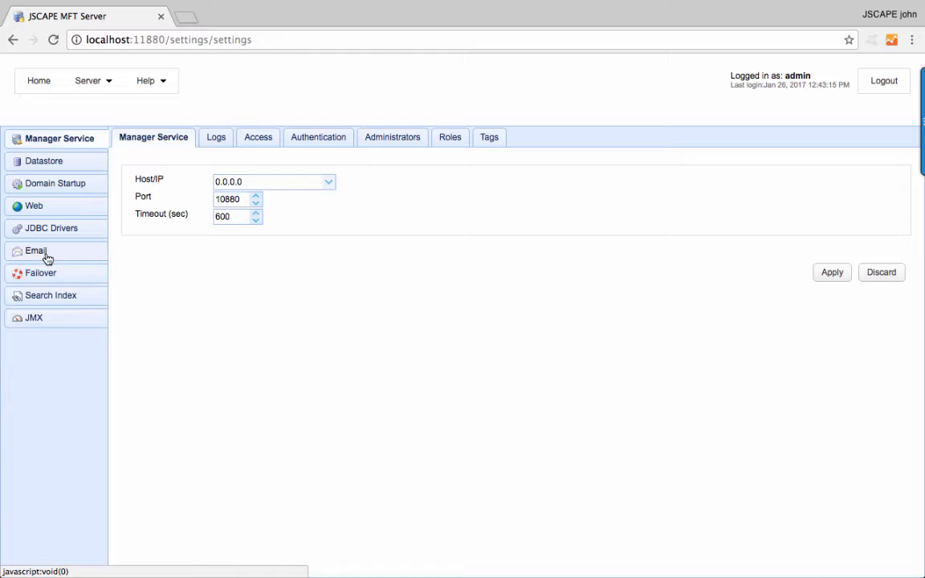
left_click(36, 250)
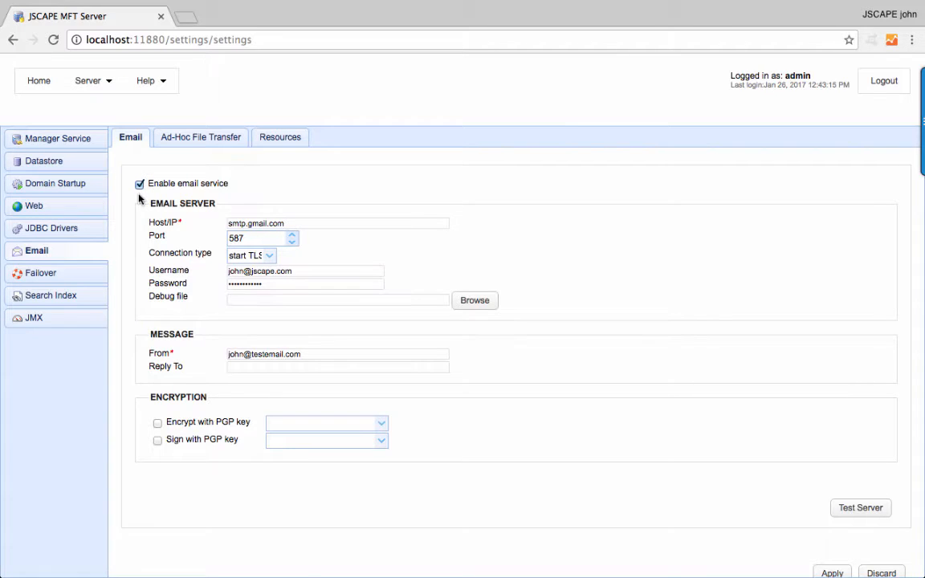
Review the Ad-Hoc File Transfer tab's enabled settings and return to the home dashboard
left_click(199, 137)
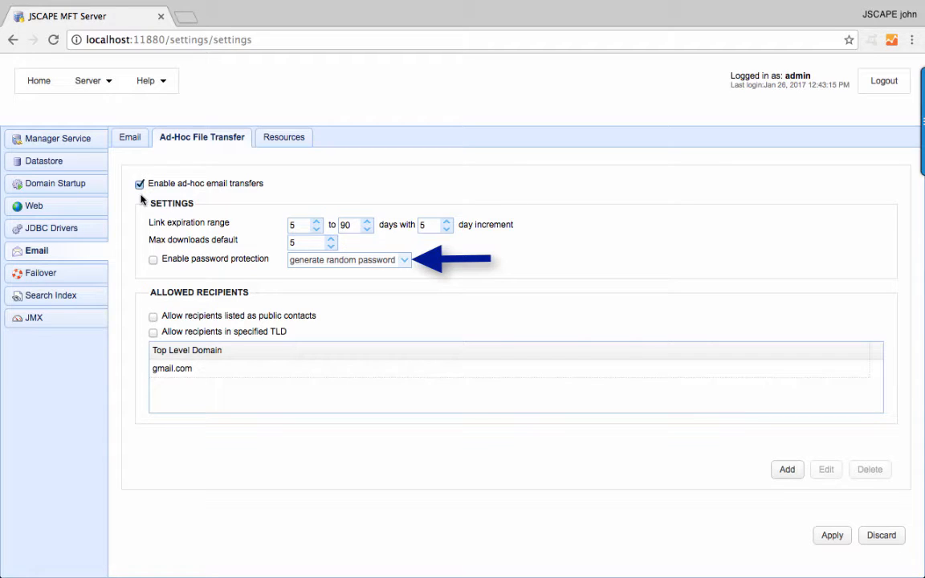
mouse_move(667, 446)
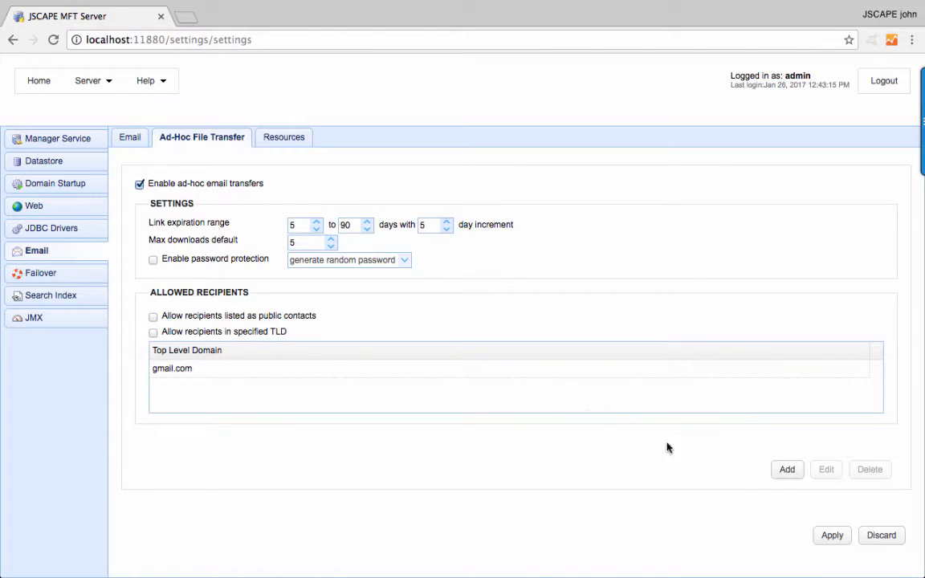
left_click(832, 536)
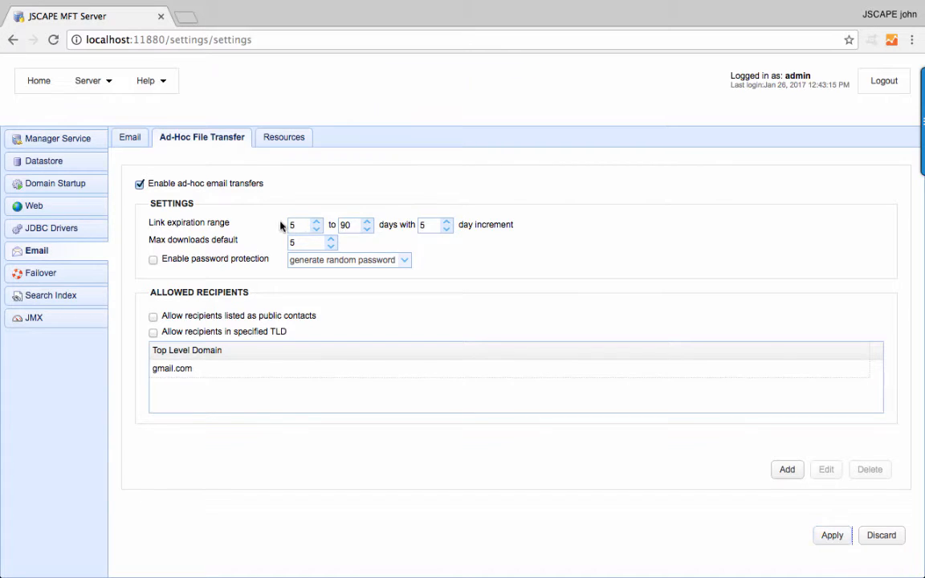
left_click(39, 80)
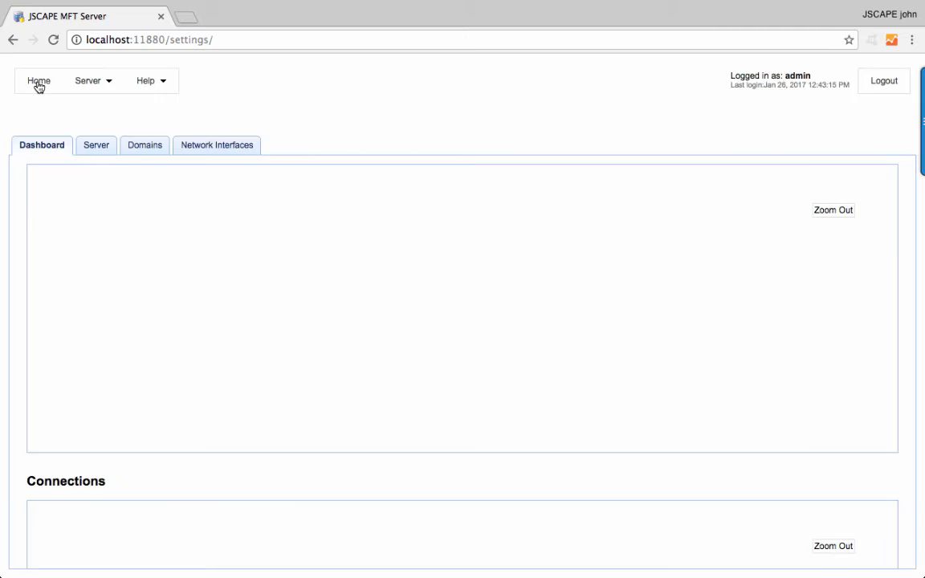
Edit domain mftserver1 and show its Contacts list with three address-book entries
left_click(145, 144)
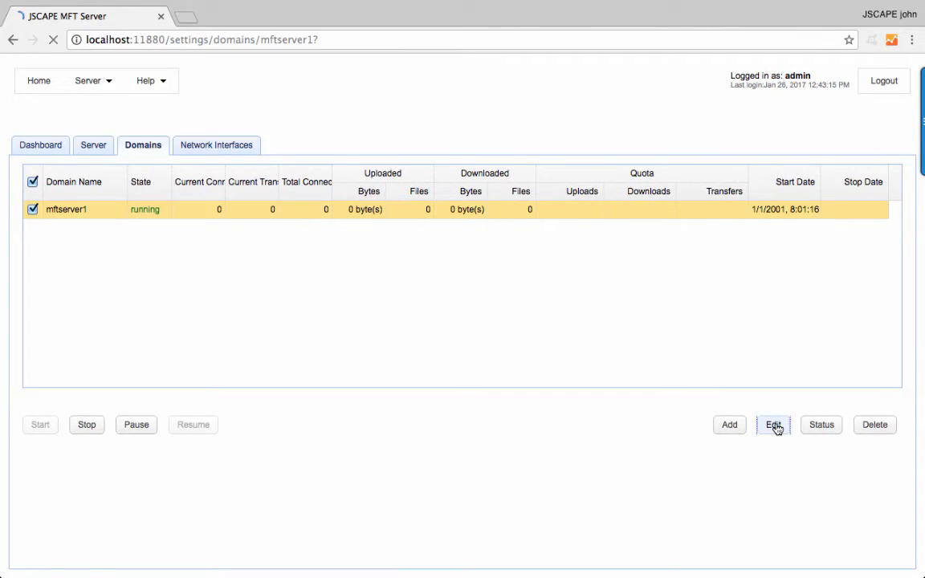
left_click(774, 424)
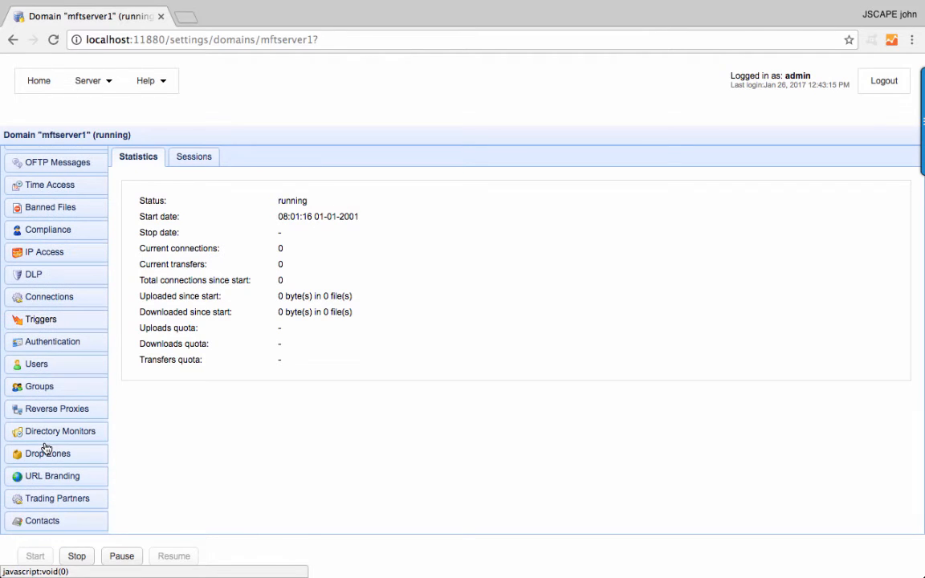
mouse_move(45, 523)
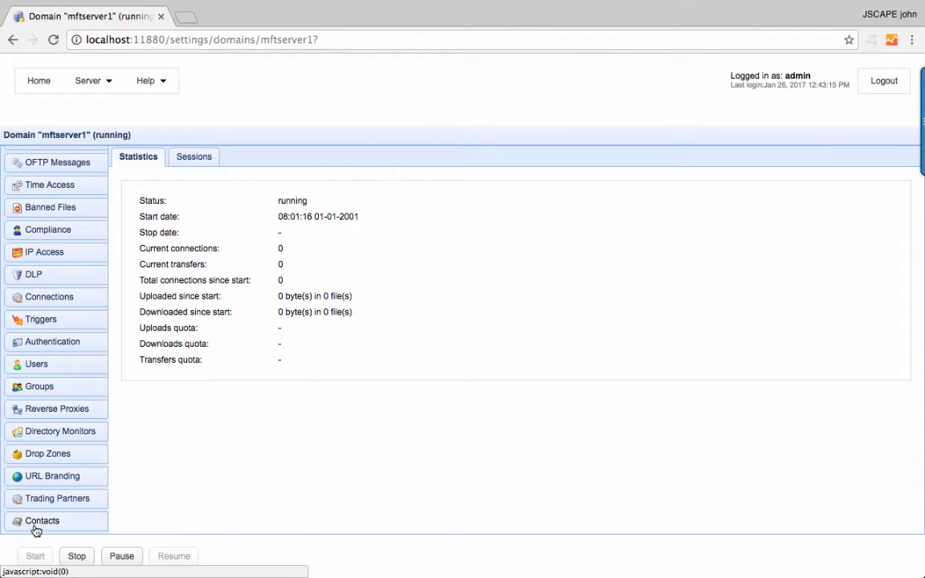
left_click(42, 520)
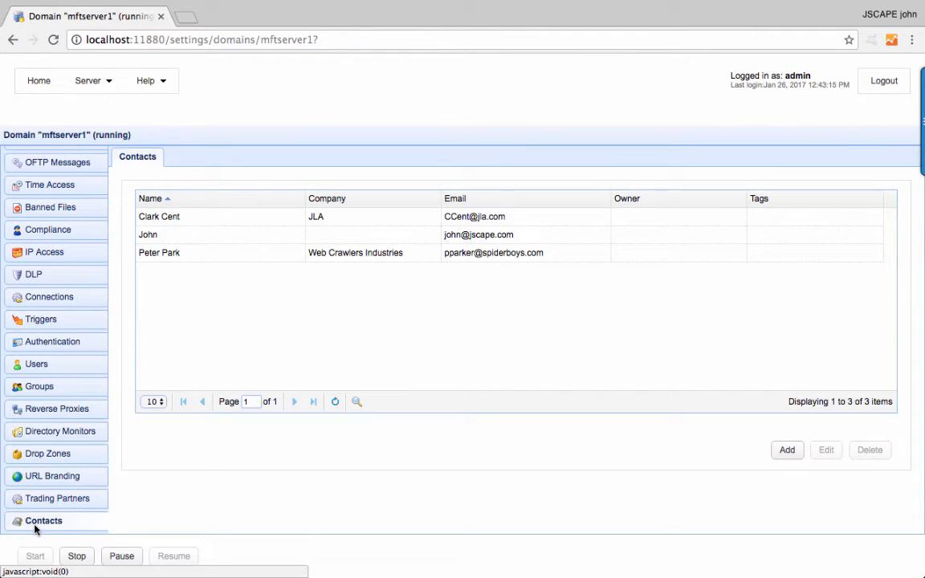